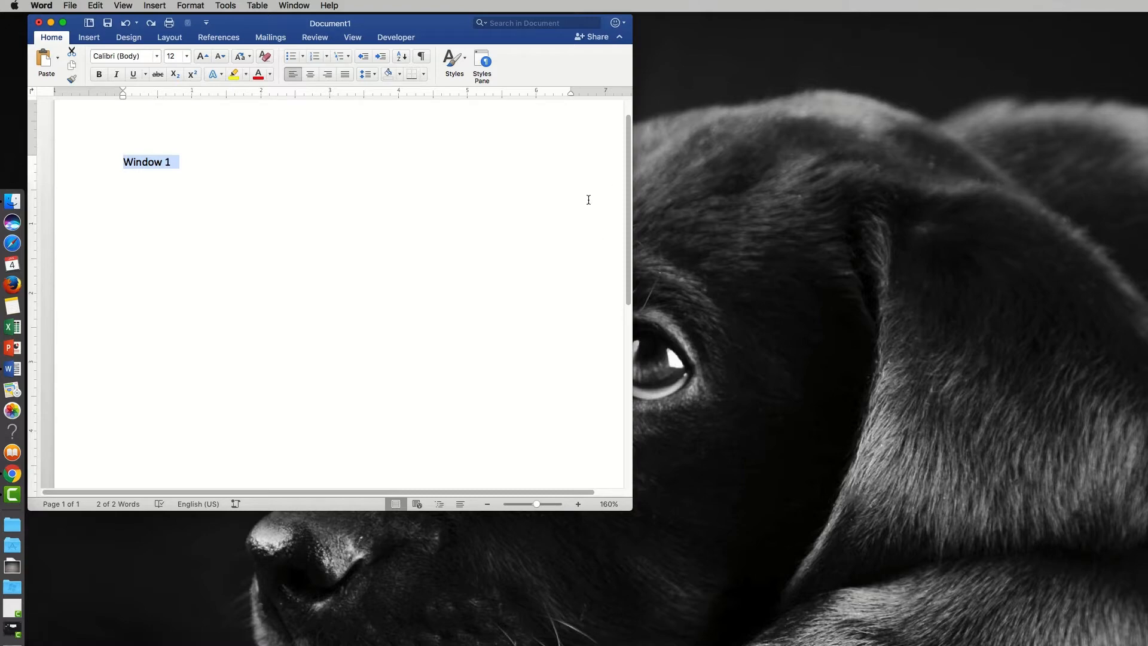
mouse_move(730, 260)
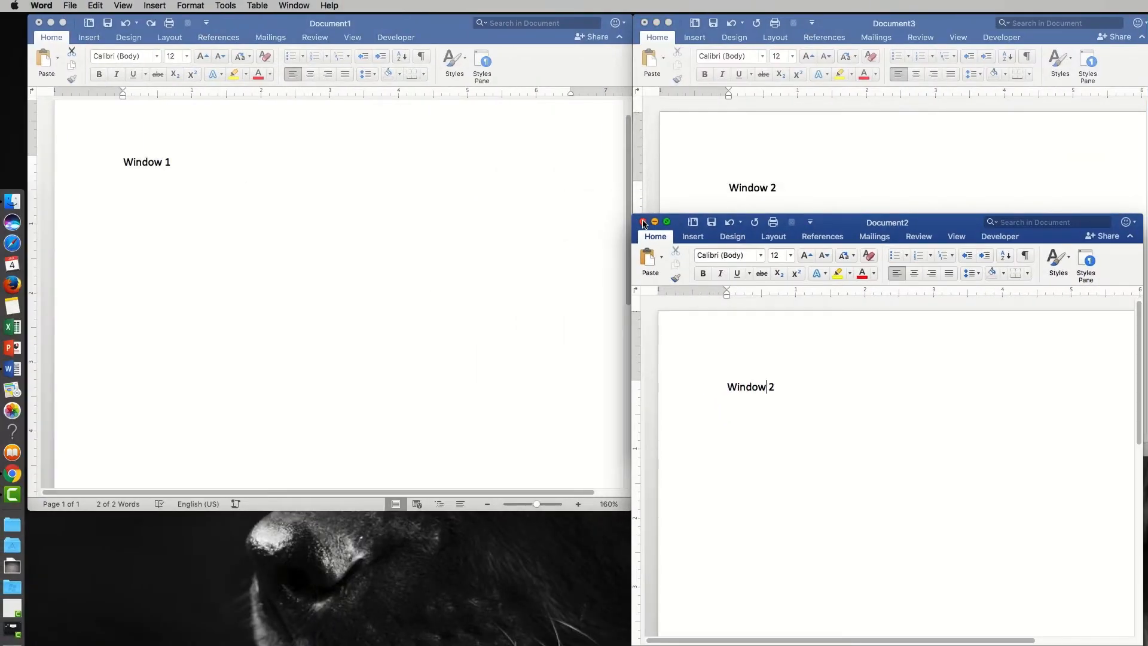
Close Document2 and discard its unsaved changes.
left_click(644, 222)
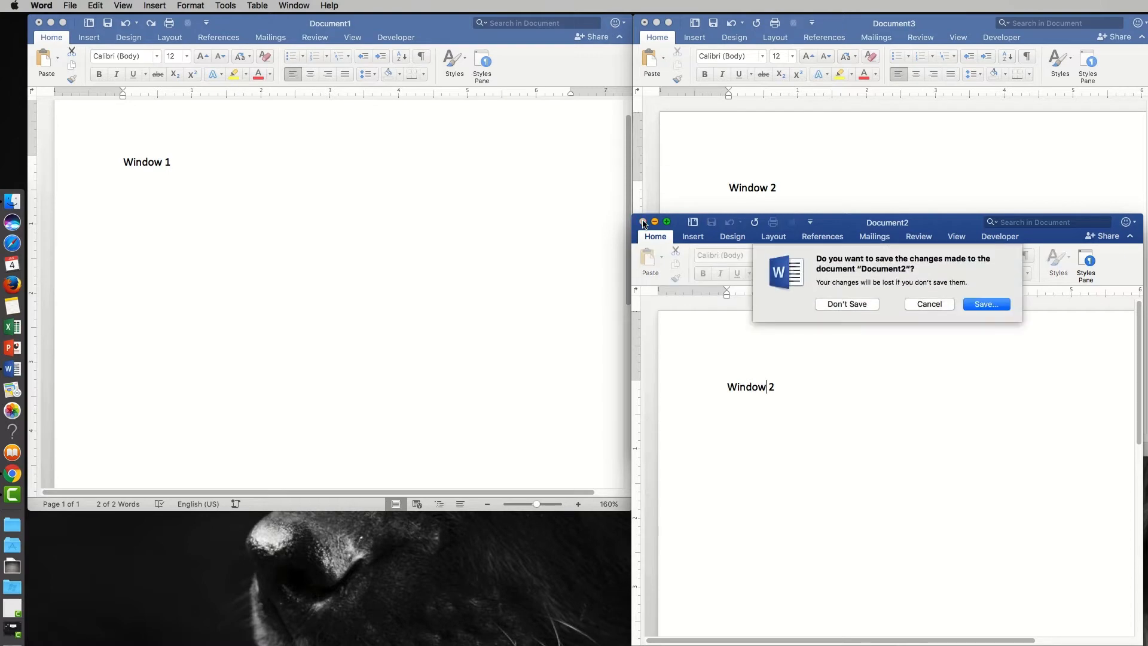
left_click(847, 304)
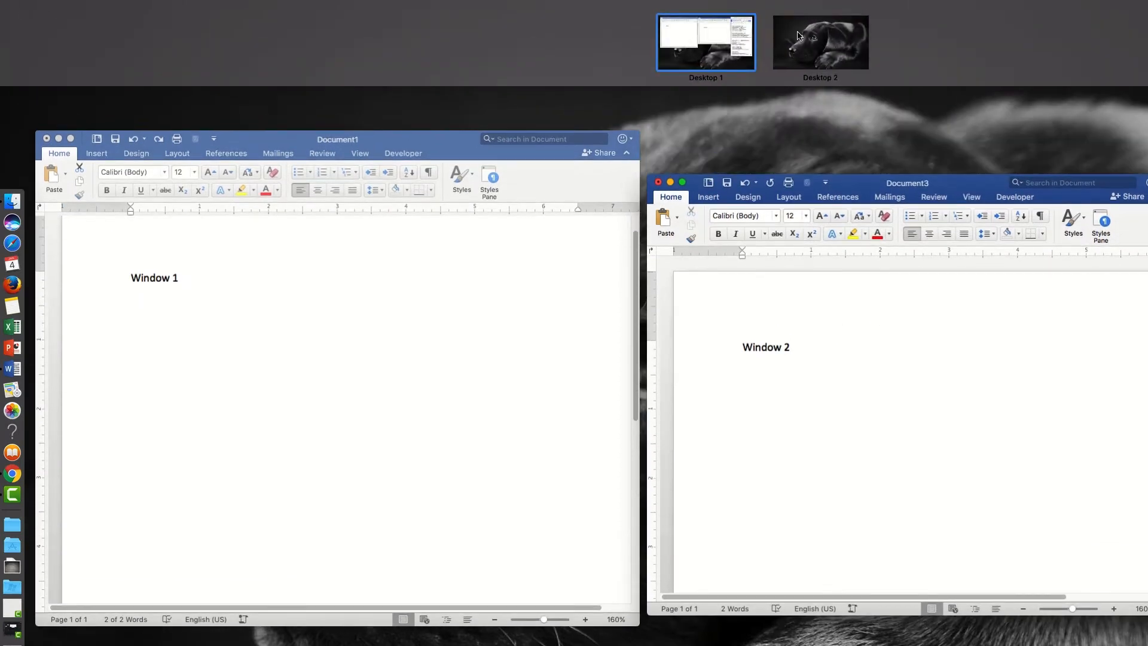
Put the Window 2 document on Desktop 2, add empty Desktop 3, and return to Desktop 1.
left_click(789, 347)
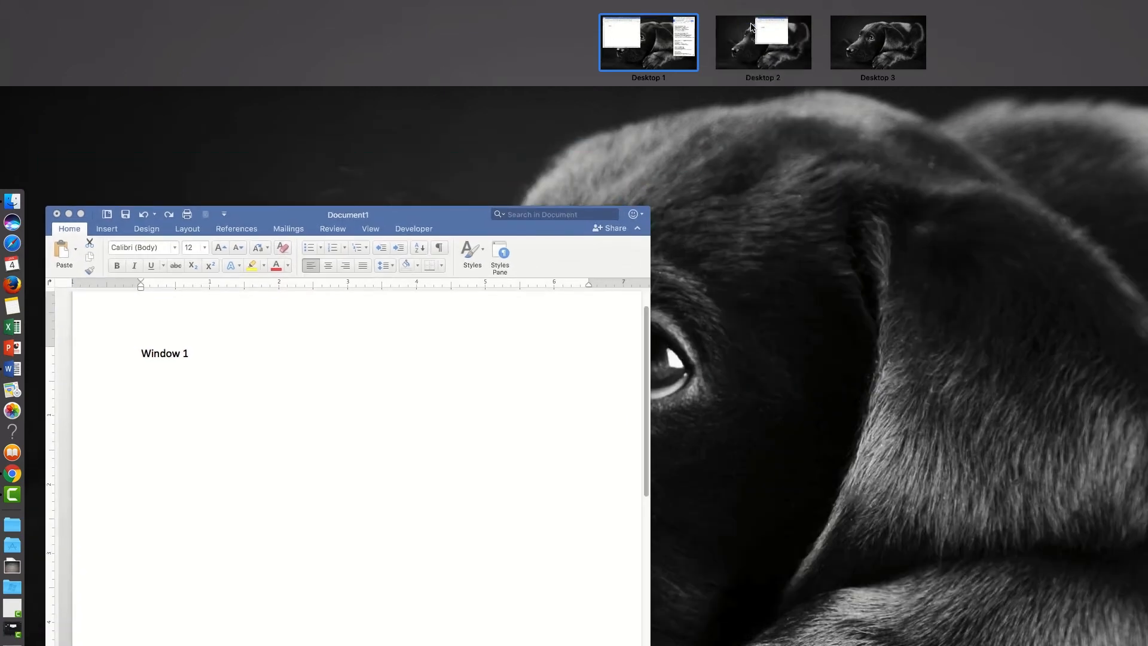
mouse_move(623, 40)
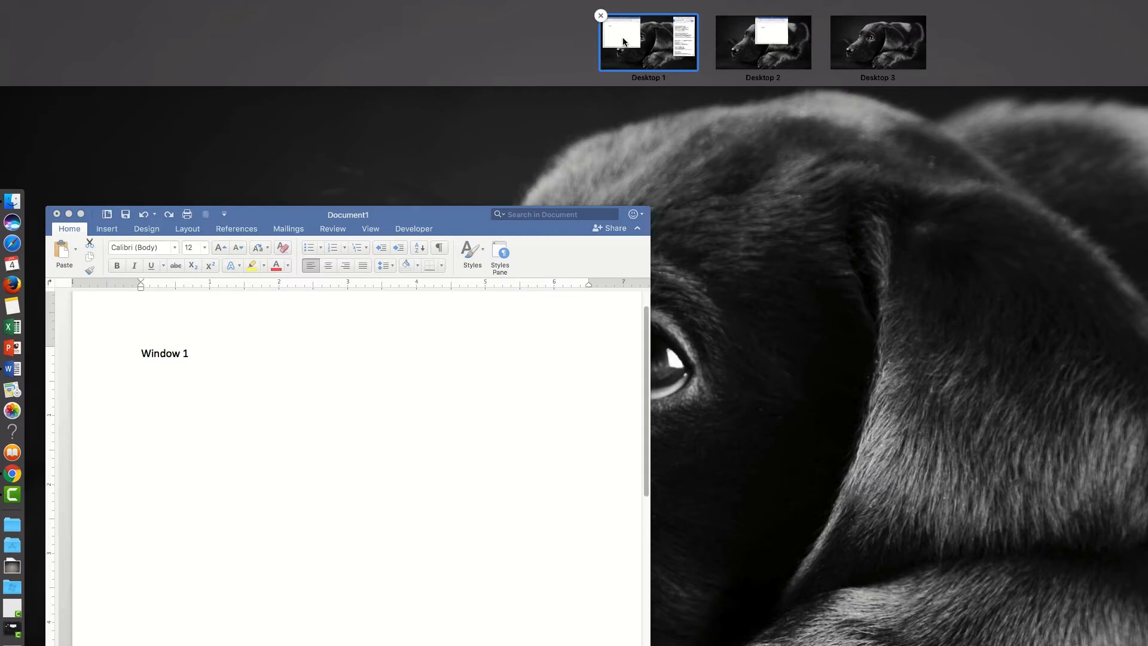
mouse_move(645, 28)
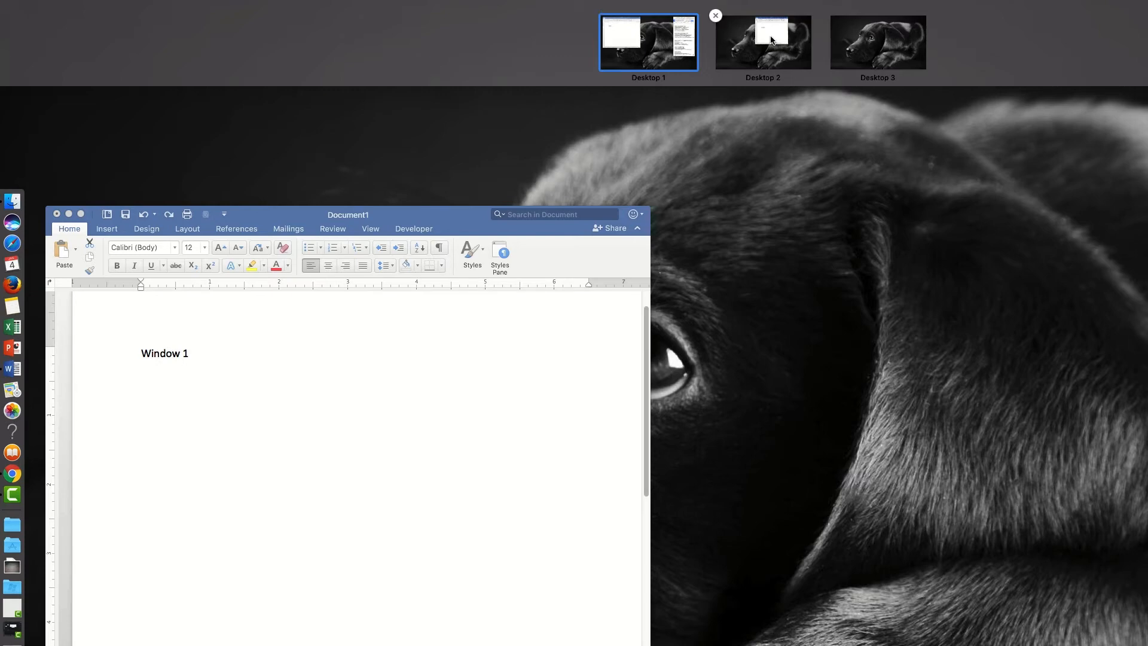
mouse_move(705, 50)
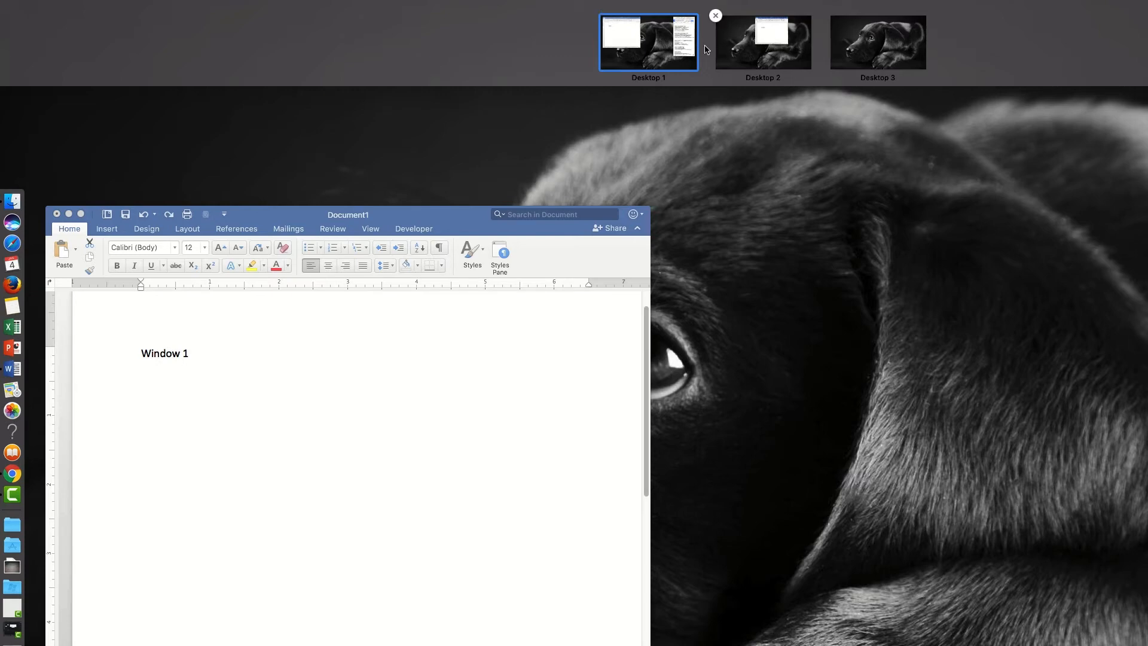
left_click(647, 42)
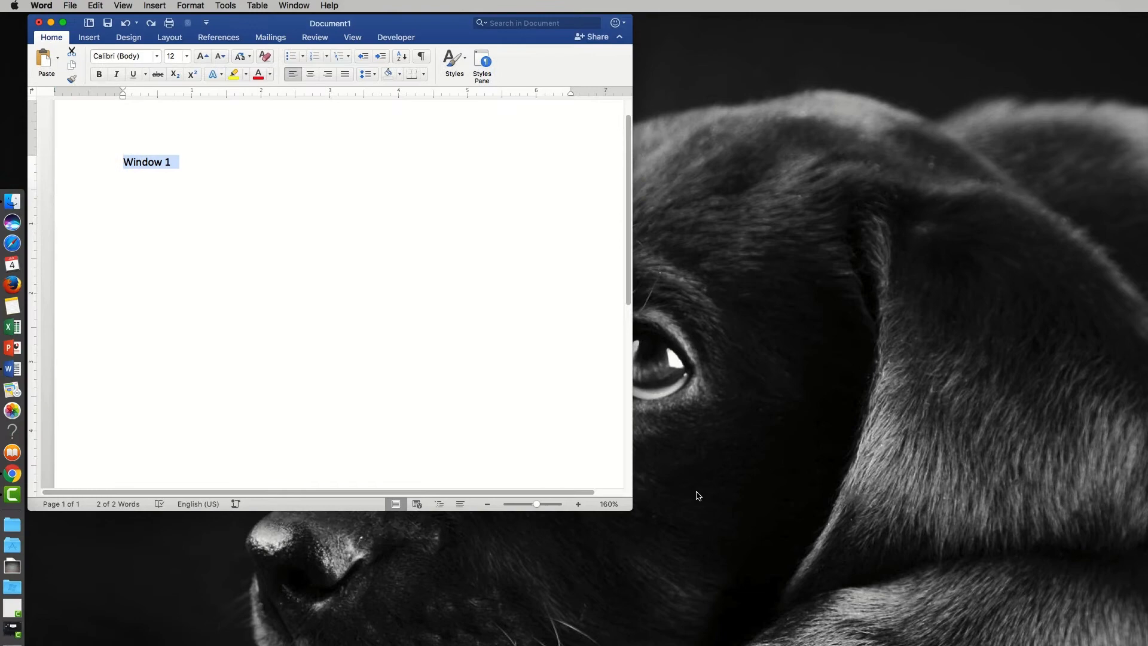
mouse_move(539, 316)
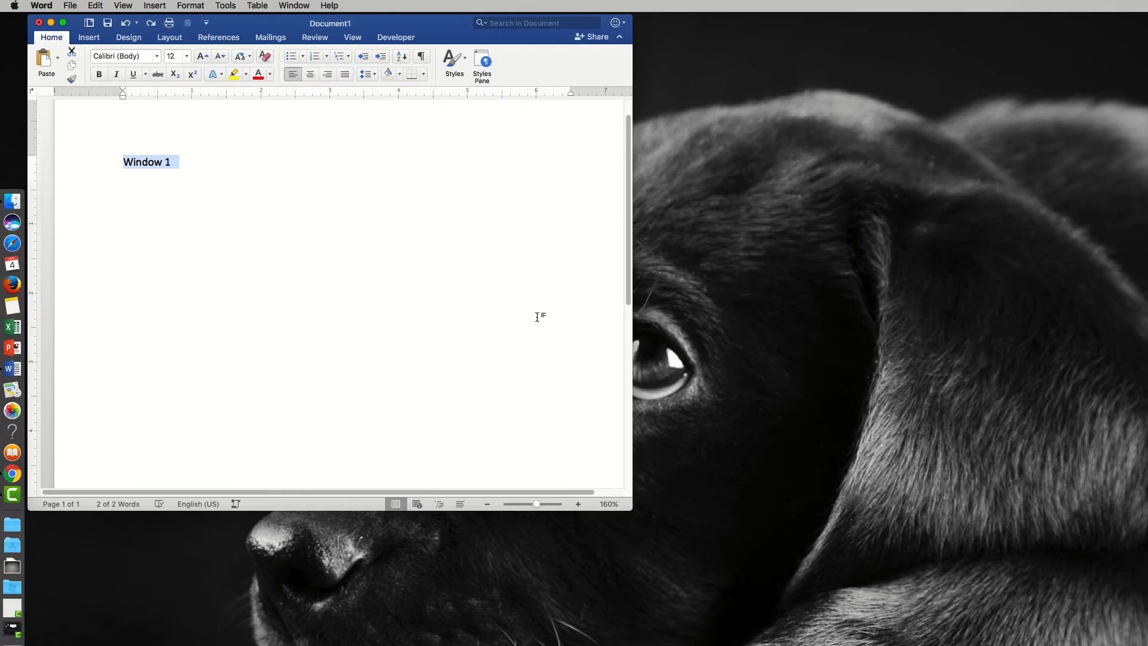
mouse_move(527, 314)
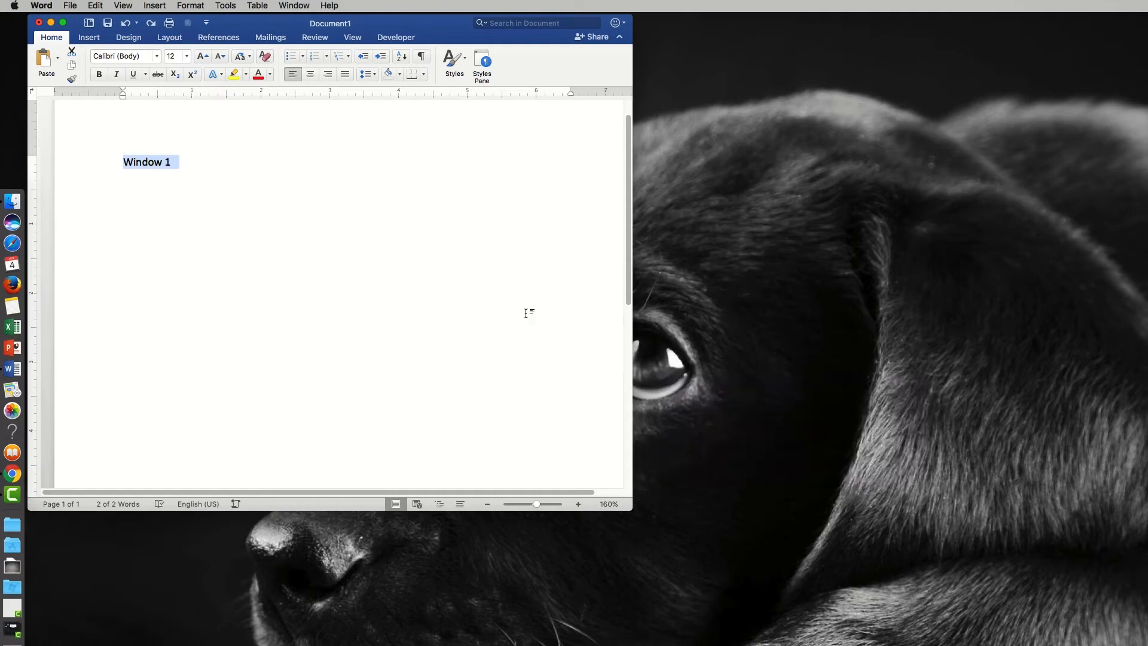
mouse_move(535, 374)
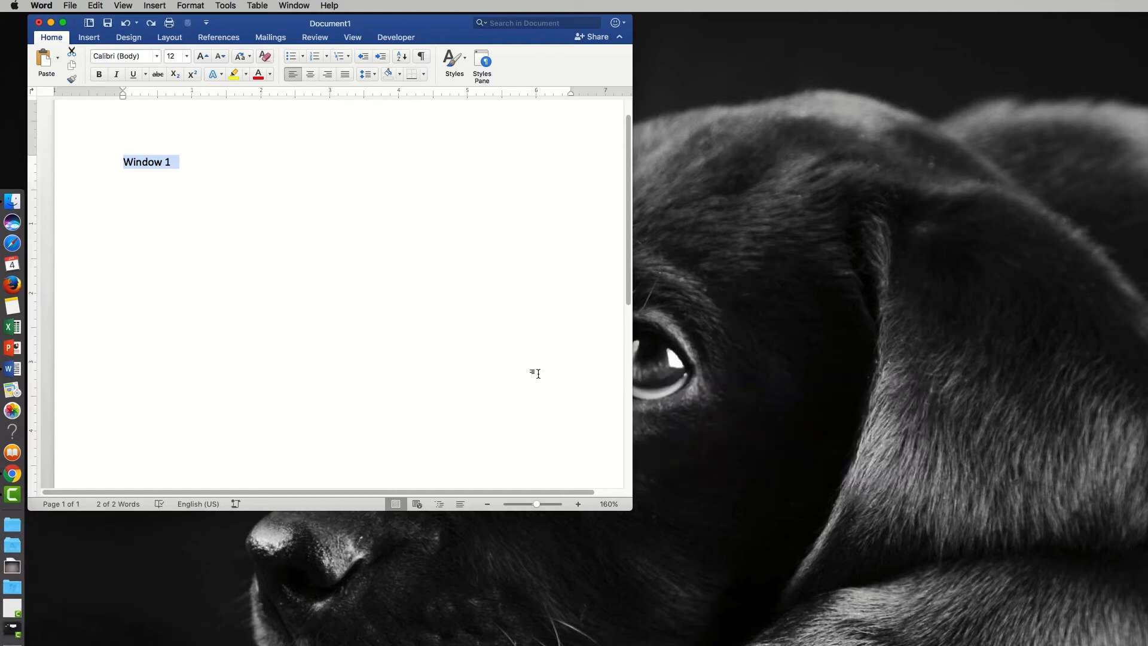
mouse_move(577, 375)
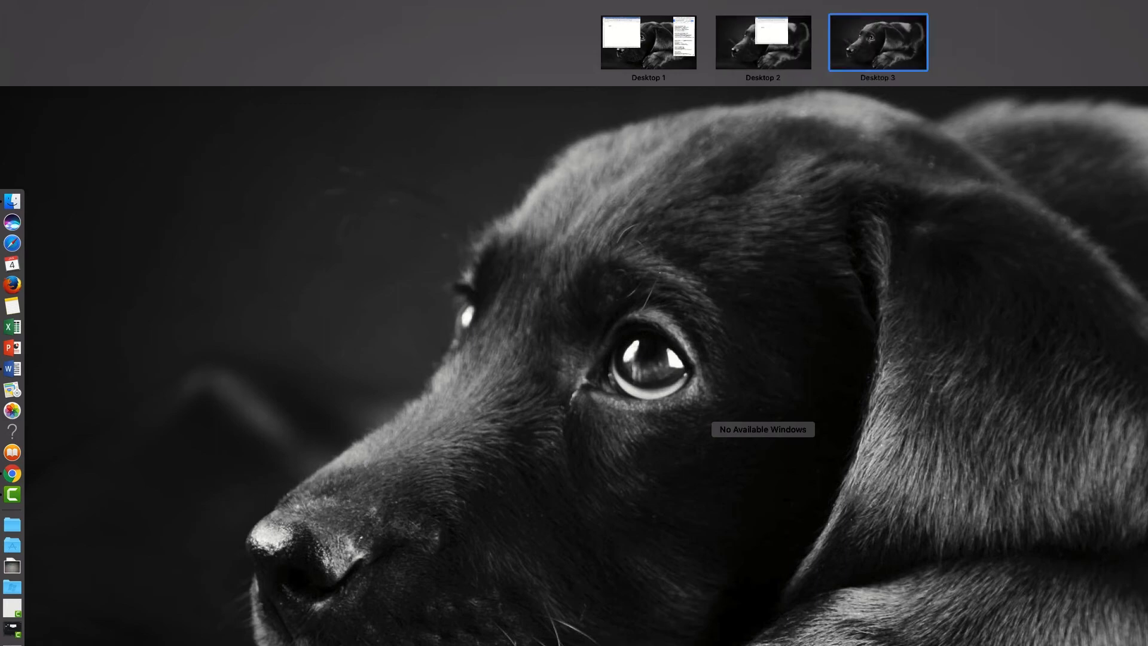
mouse_move(777, 50)
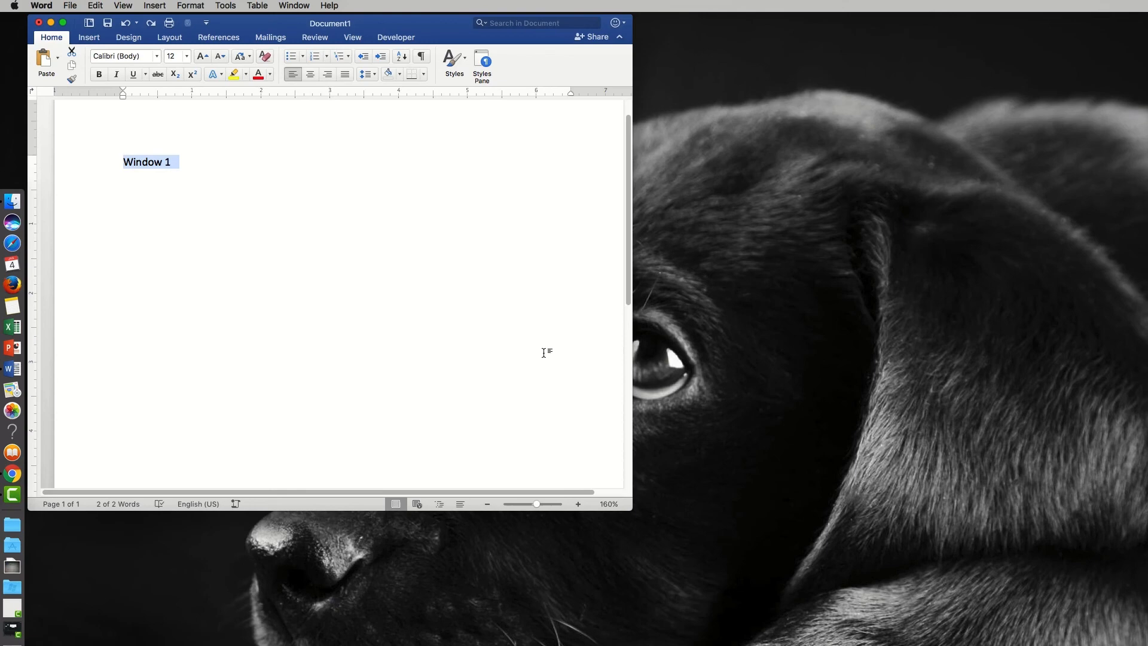
mouse_move(535, 324)
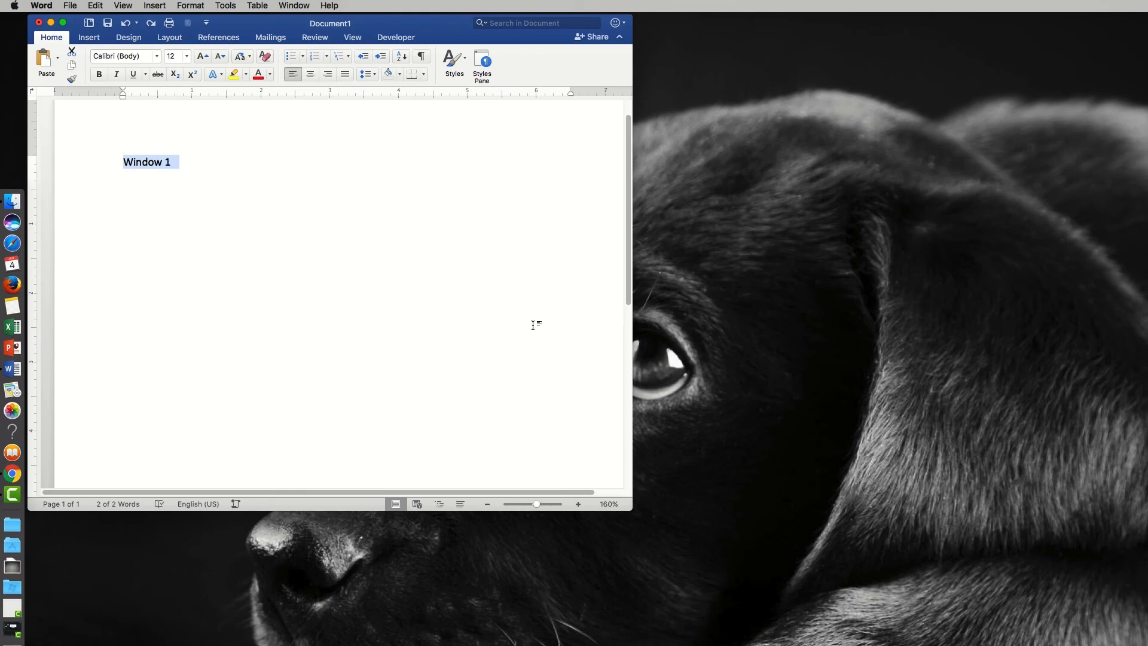